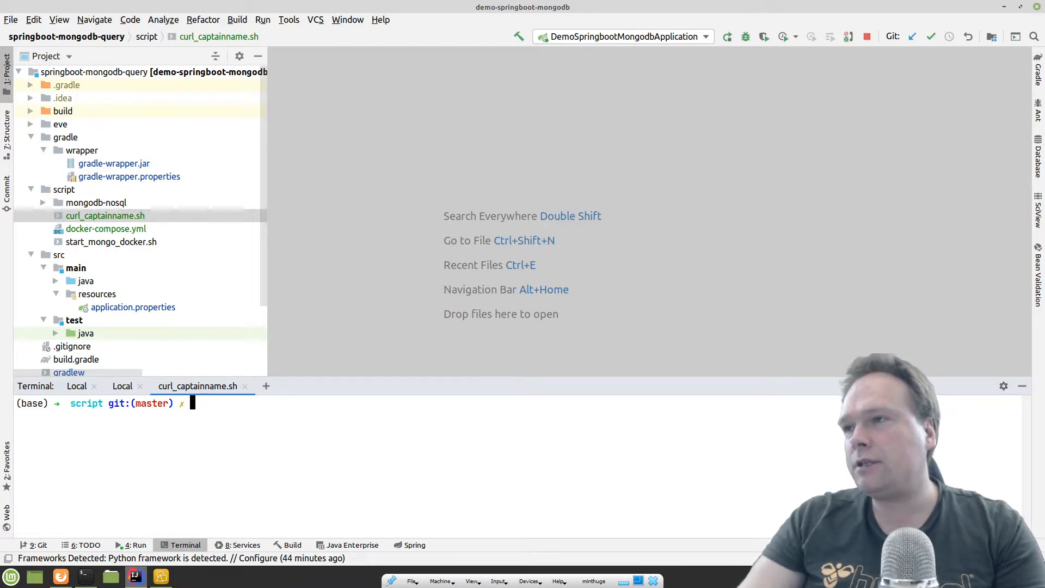
Open application.properties and expand the mongodb-nosql folder
double_click(132, 307)
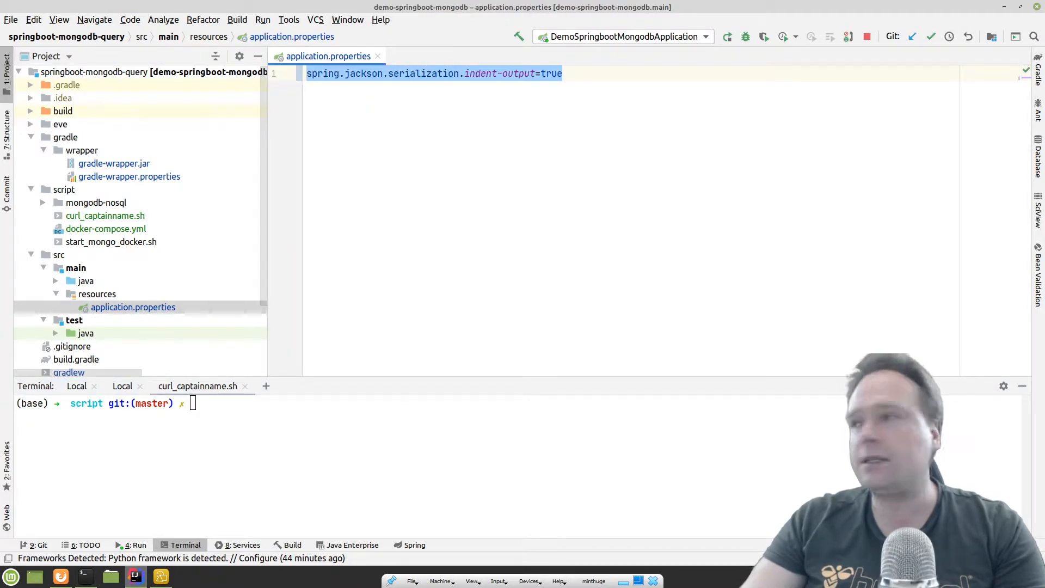
click(468, 73)
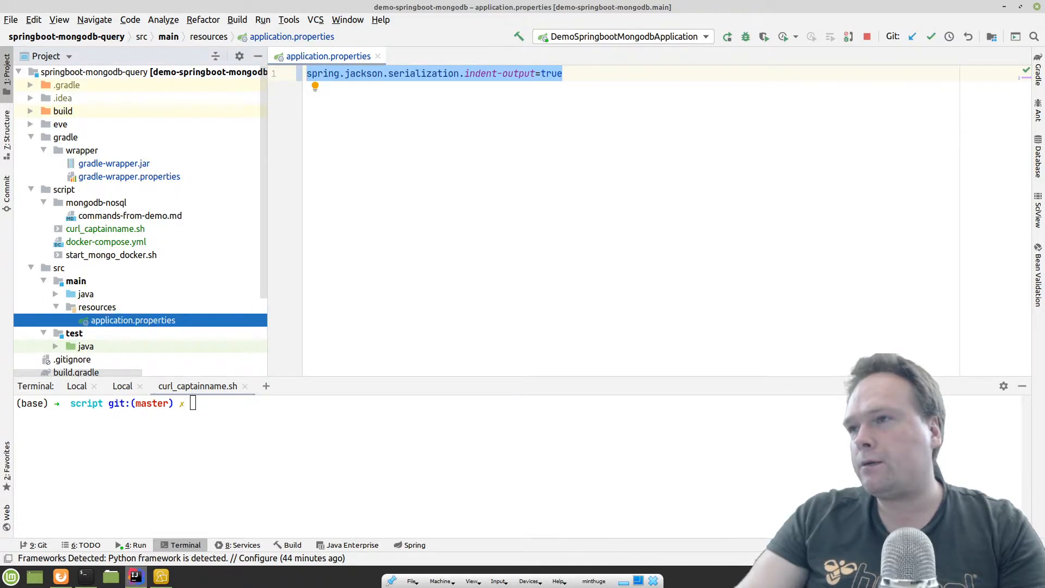
Open start_mongo_docker.sh and docker-compose.yml, selecting the whole compose content for the mongo:latest container on 27017
double_click(111, 255)
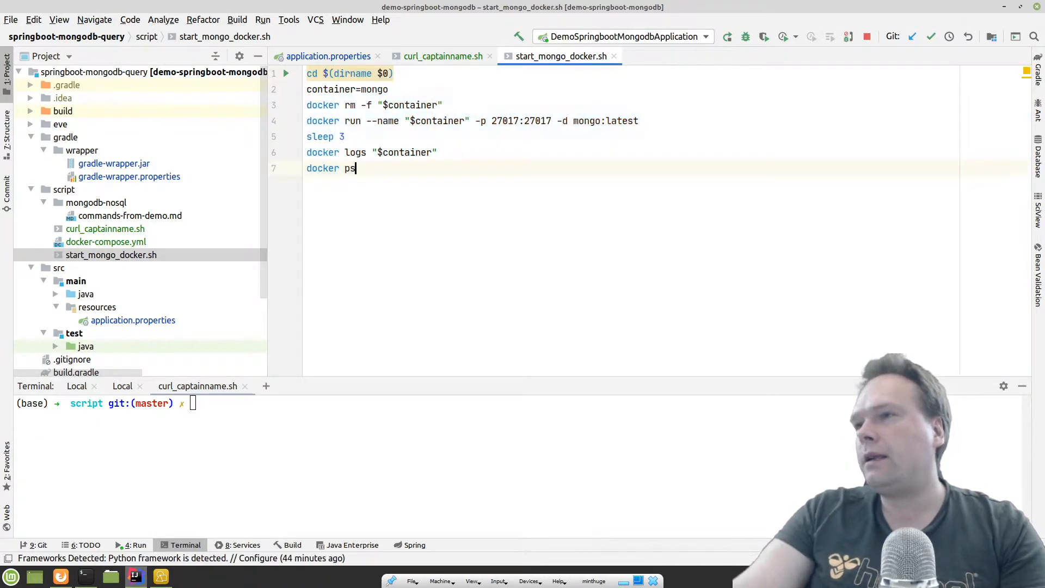
click(106, 242)
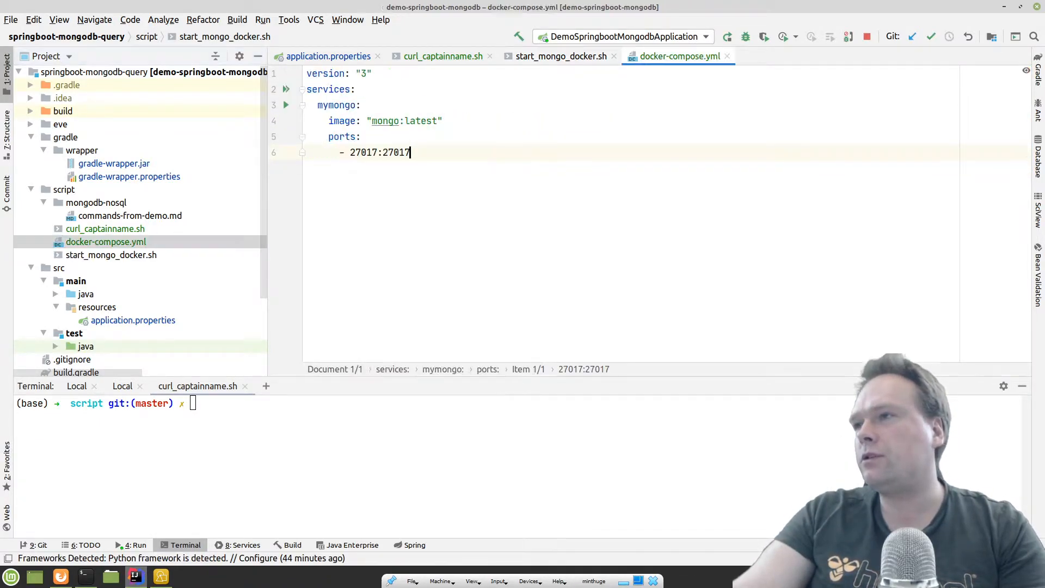
key(ctrl+a)
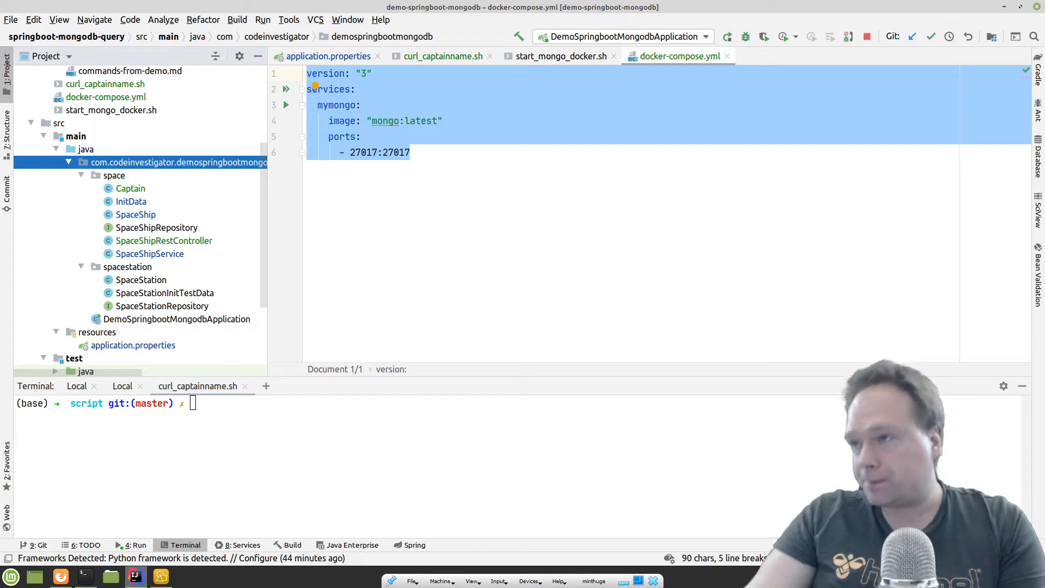
Open SpaceShip.java, Captain.java and SpaceShipService.java, pointing out the captain field
click(134, 214)
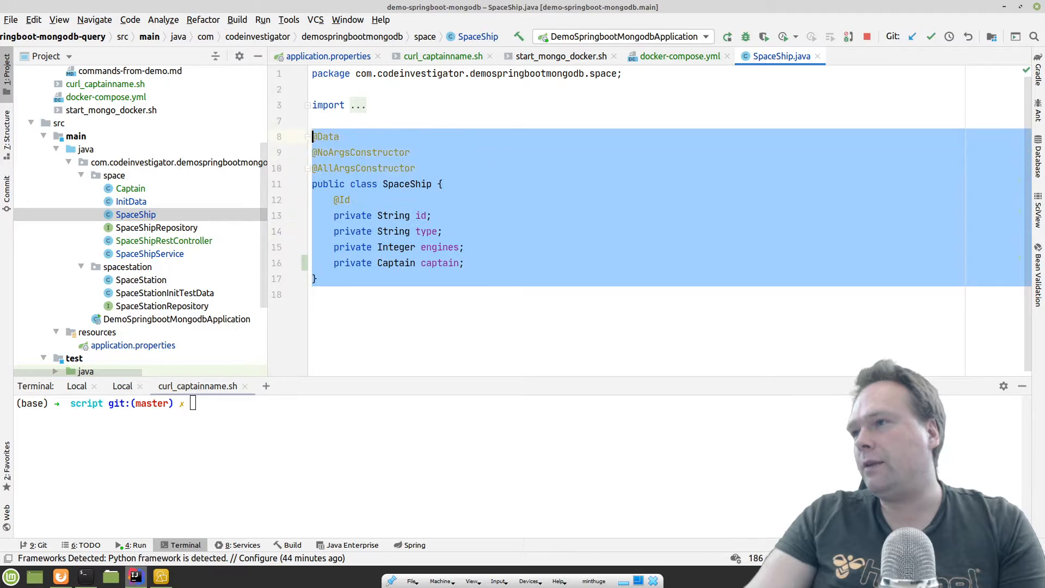
click(464, 262)
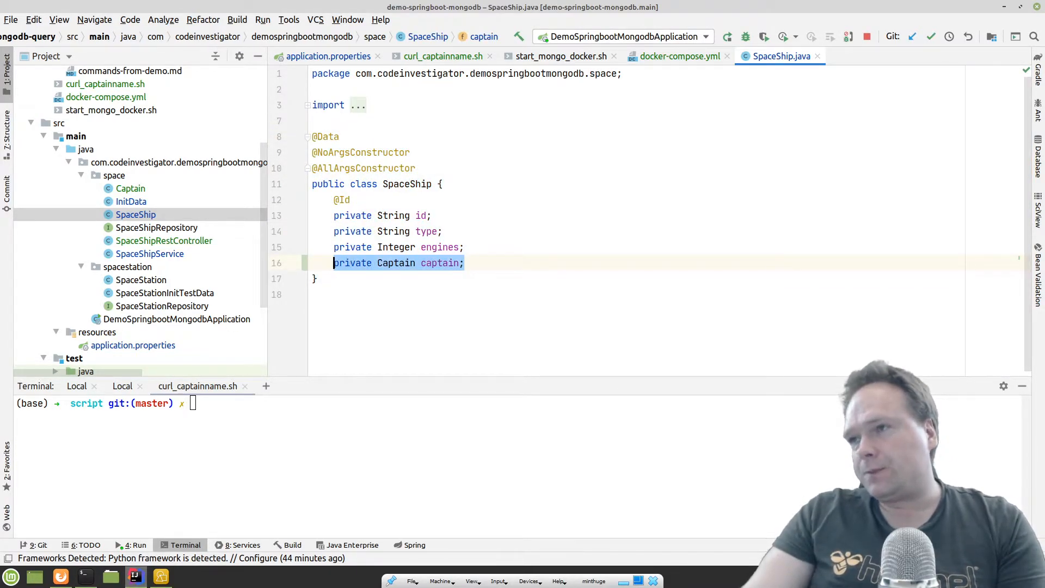
click(131, 189)
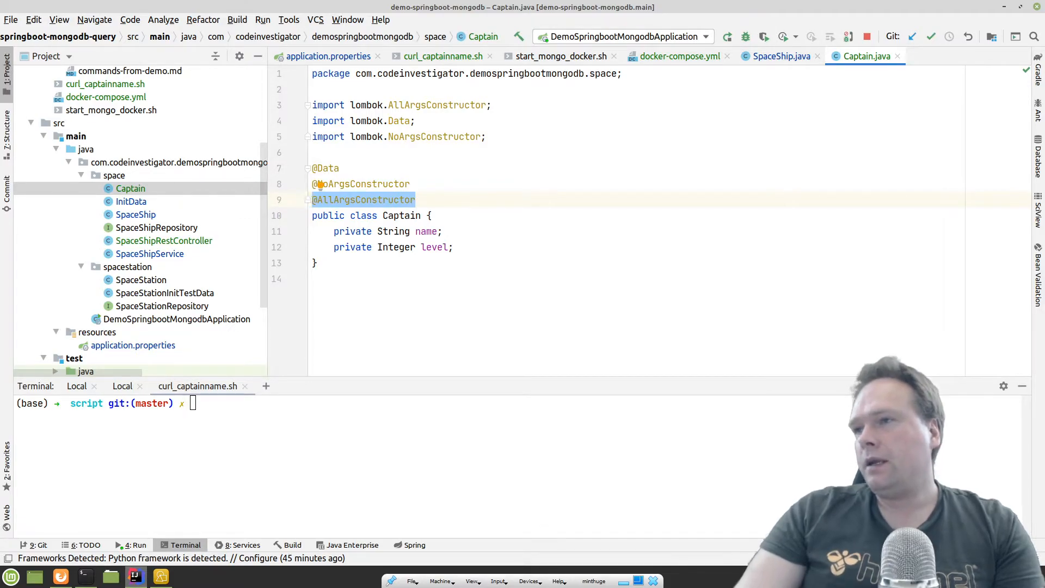
click(149, 253)
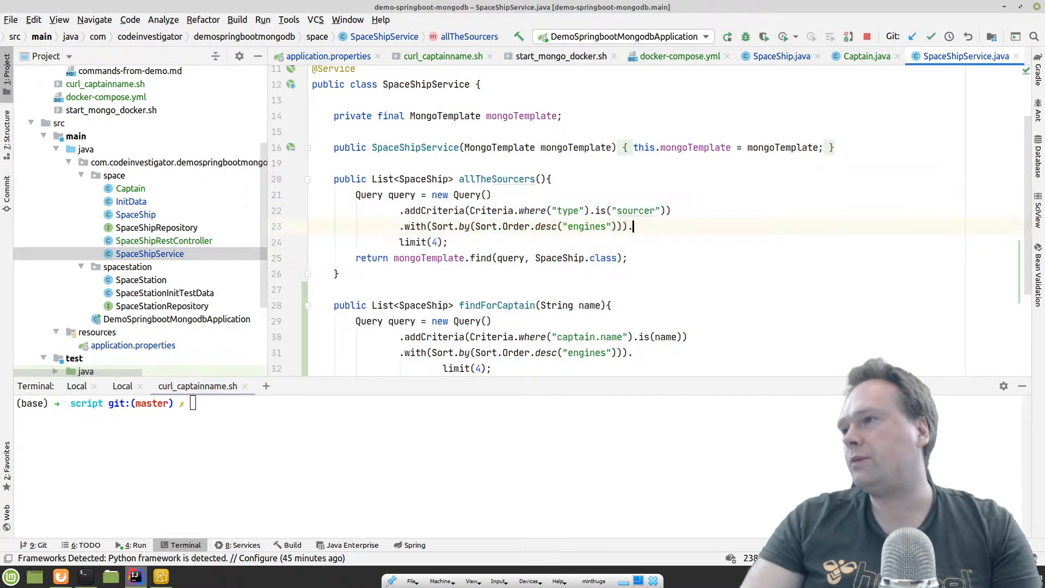
double_click(635, 210)
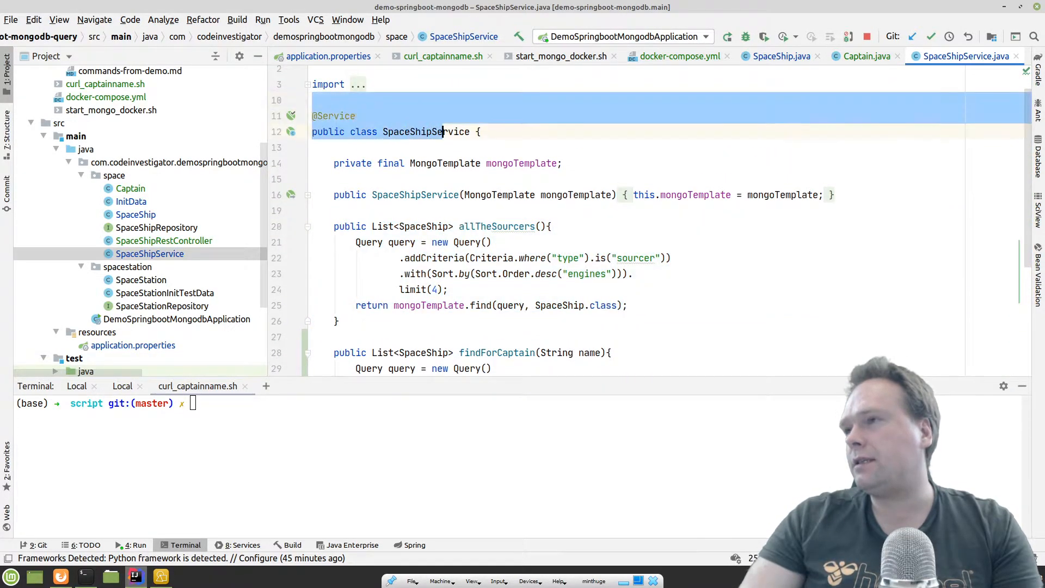
click(561, 163)
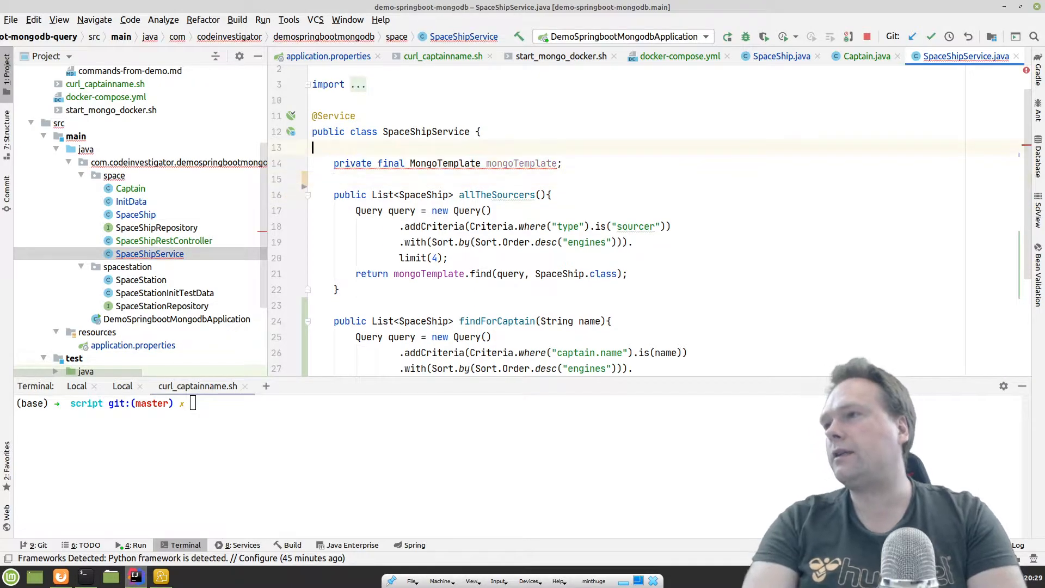
text(@)
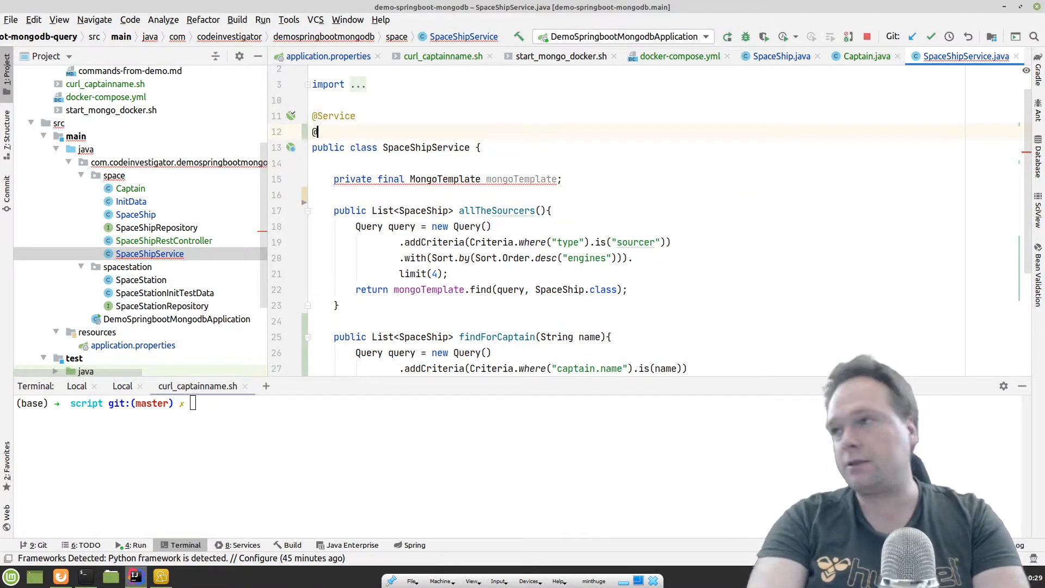
text(RequiredArgsConstructor)
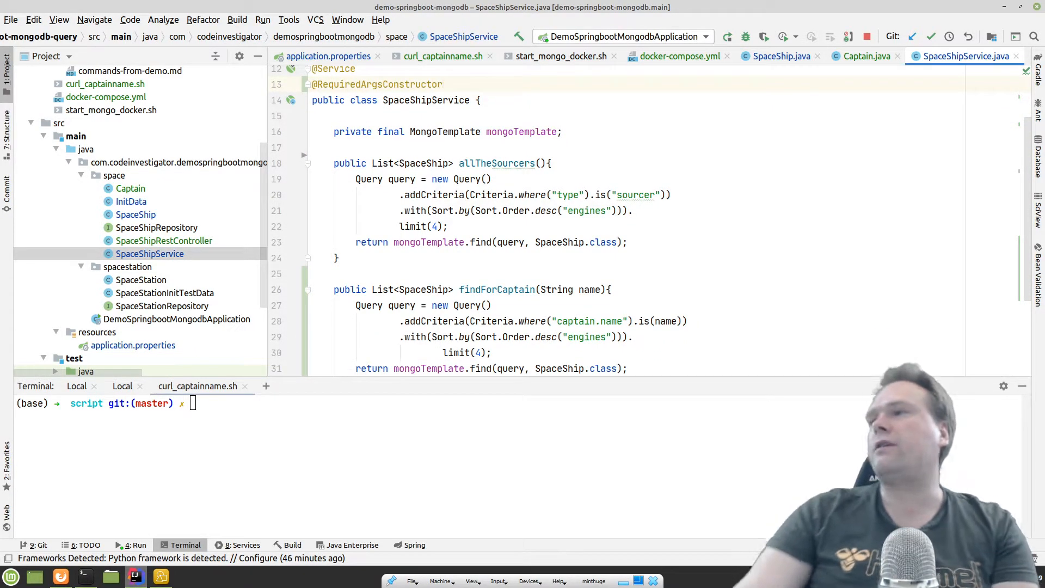
scroll(down, 3)
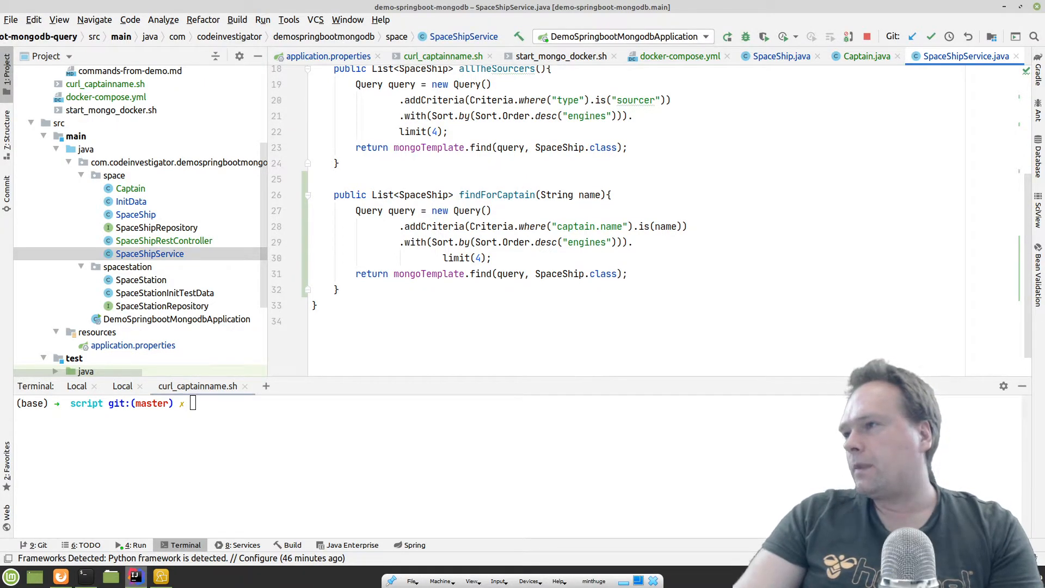
drag(355, 195, 377, 241)
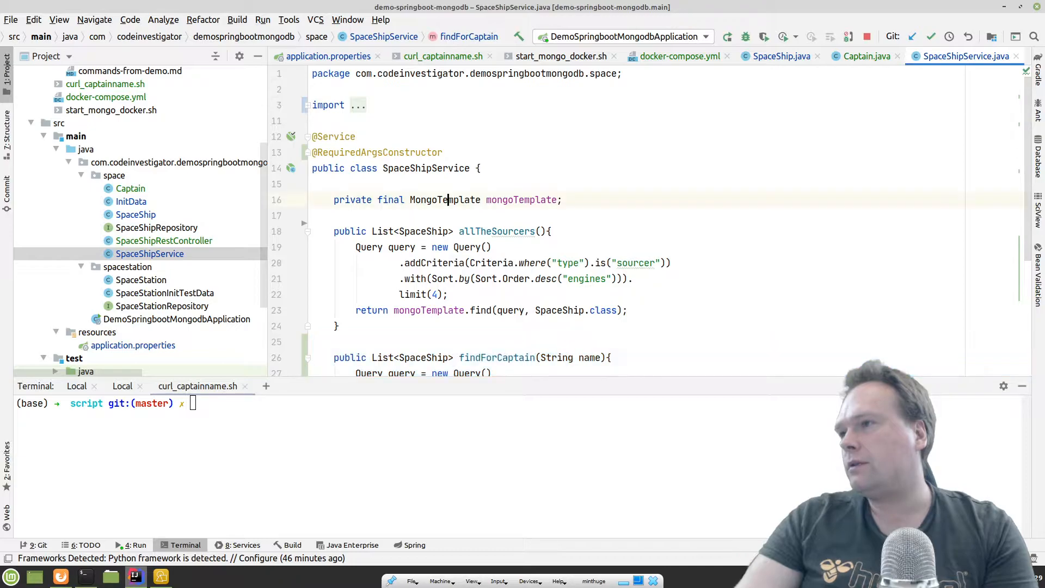
Walk through findForCaptain, checking the captain.name criteria path and the SpaceShip return type
scroll(down, 3)
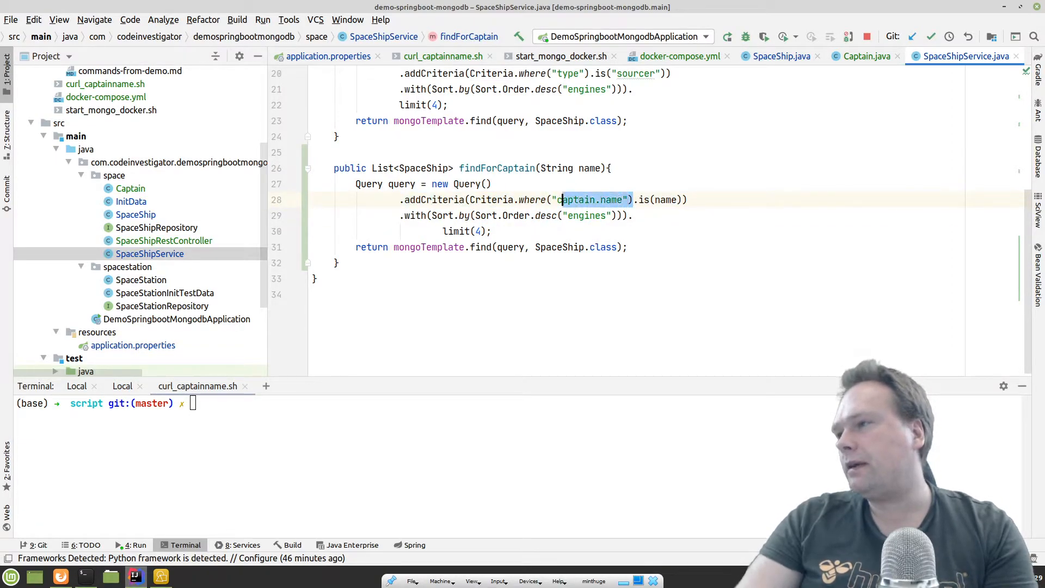
double_click(574, 200)
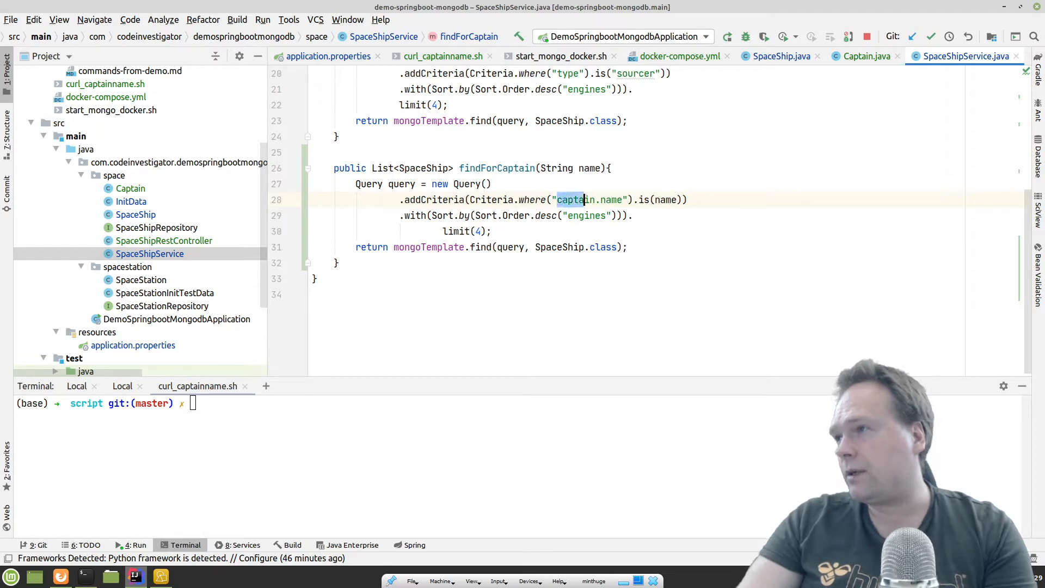
double_click(575, 200)
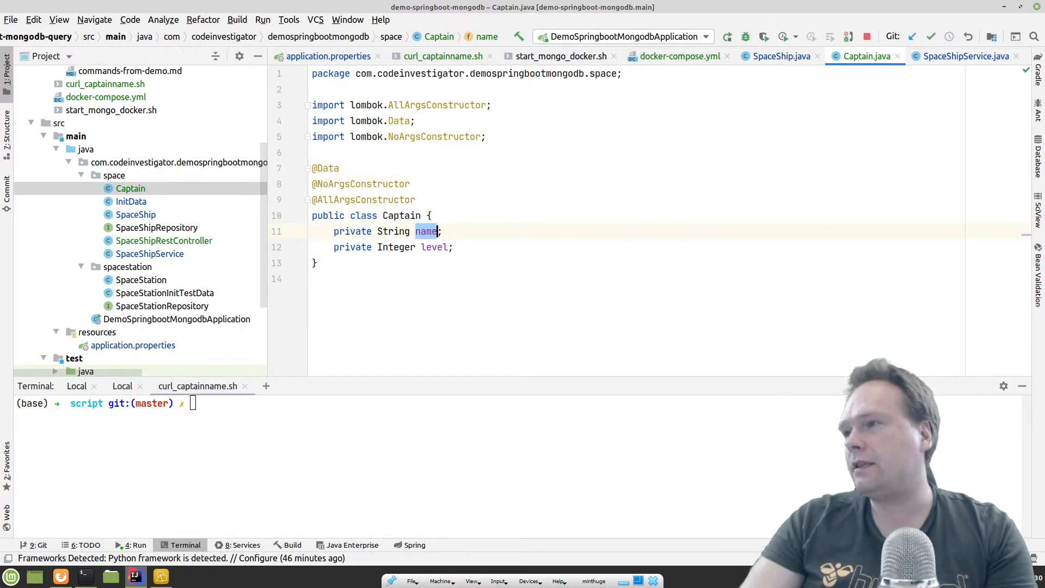
click(965, 55)
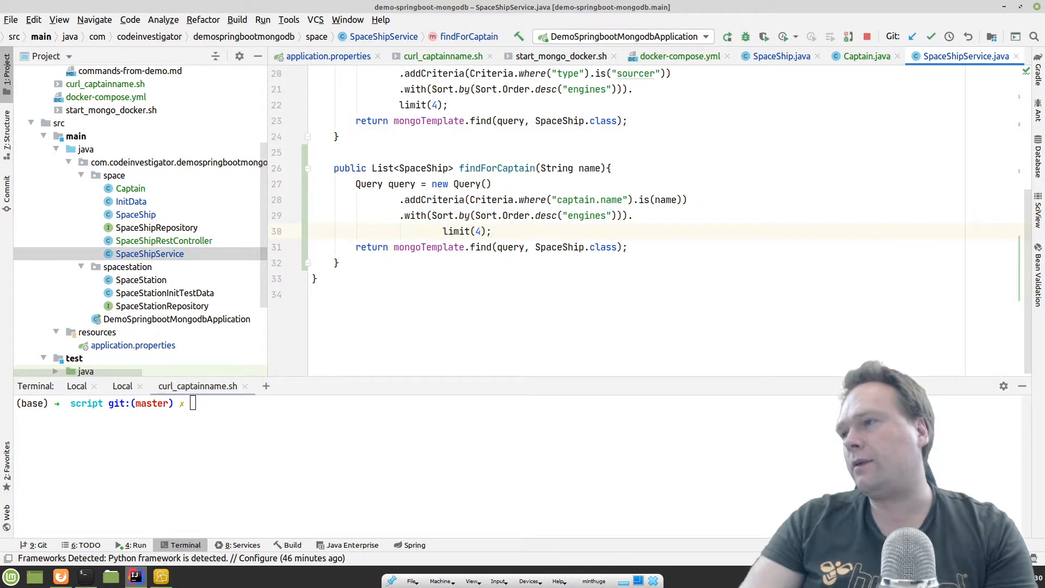
double_click(456, 231)
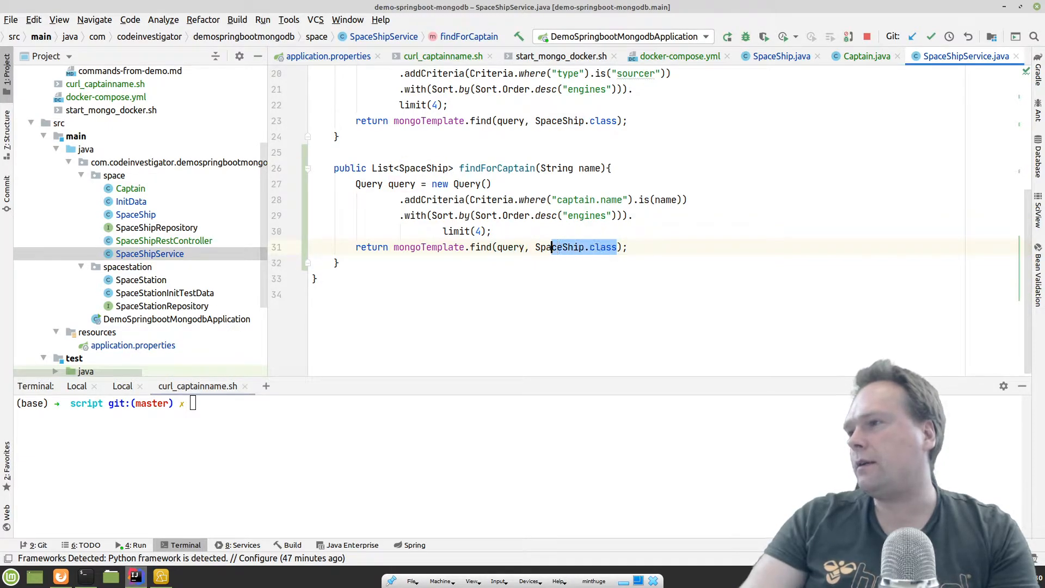
double_click(560, 247)
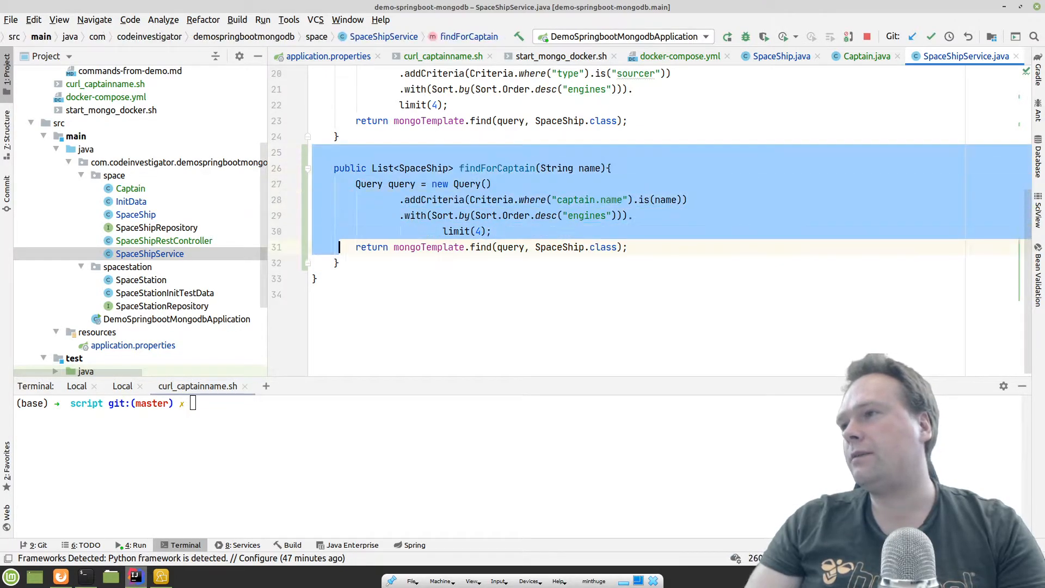
Open SpaceShipRestController with the captainname GET endpoint calling findForCaptain
click(535, 247)
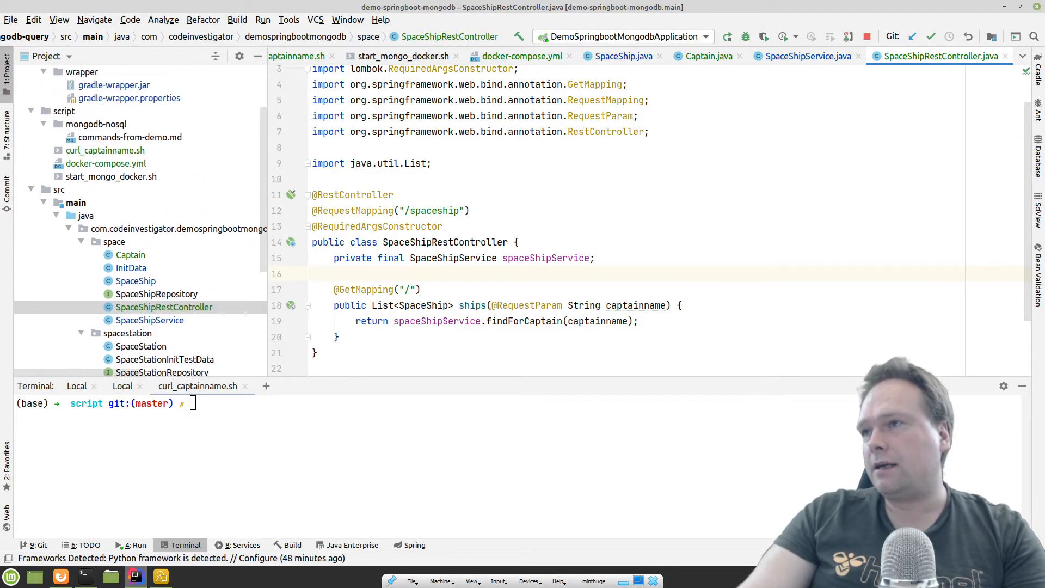
click(522, 56)
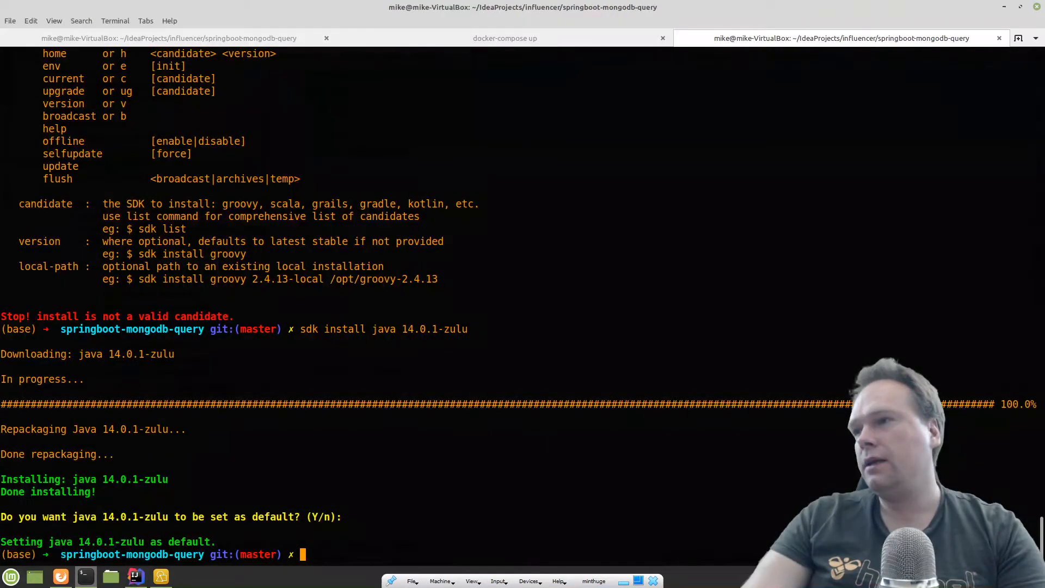
Run sdk install java 14.0.1-zulu in the terminal and set it as default
click(504, 38)
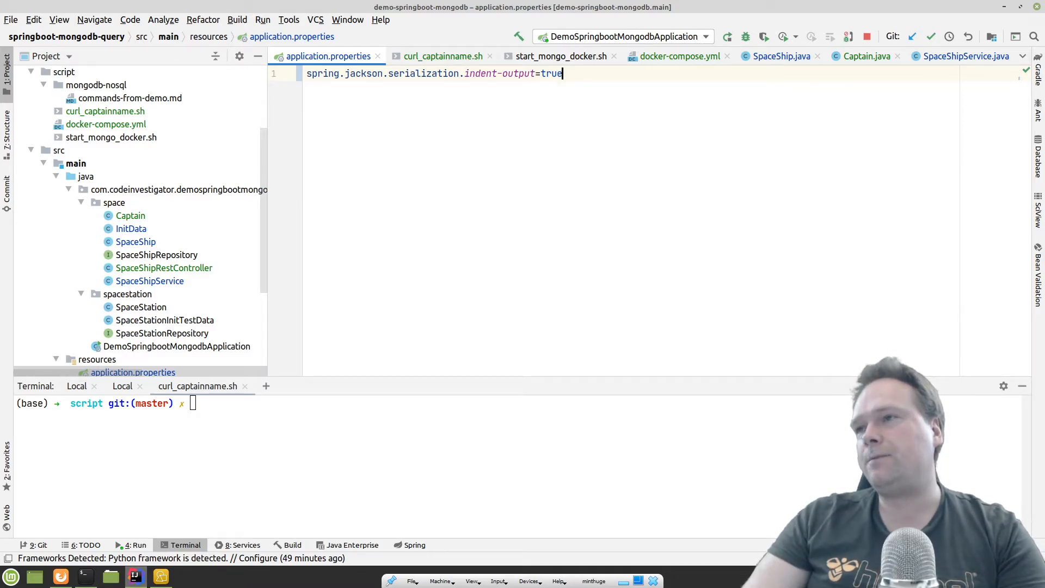
Open curl_captainname.sh and run DemoSpringbootMongodbApplication on port 8080
click(442, 55)
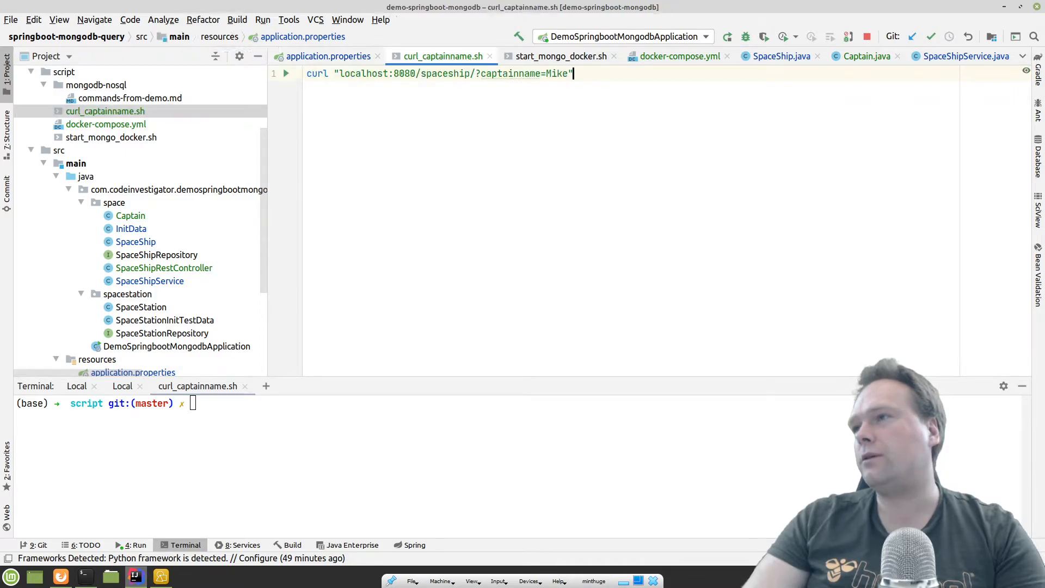
click(135, 544)
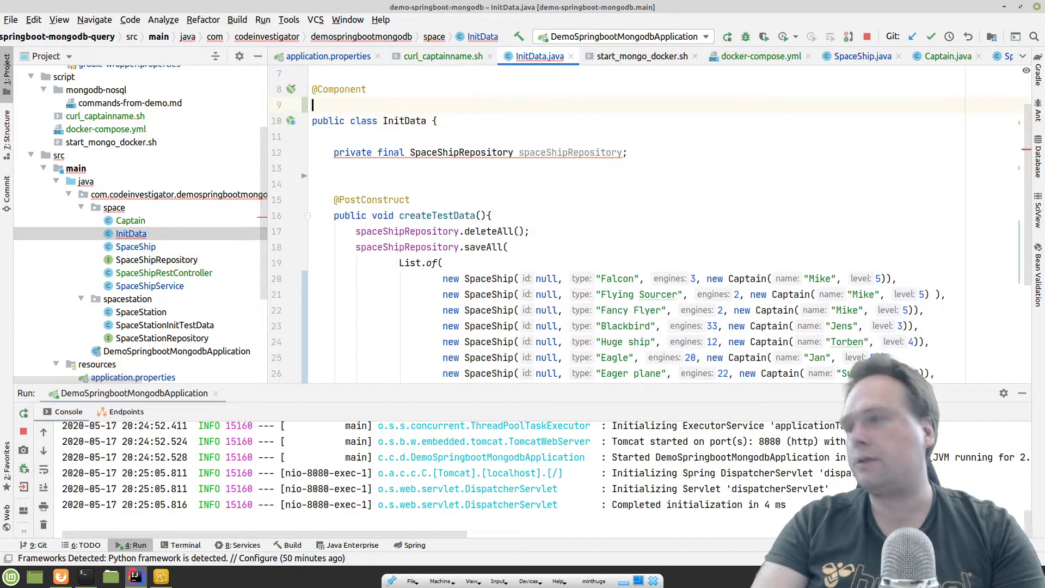
Review InitData's test spaceships, highlighting captain Torben, and return to the curl script for Mike
text(@Req)
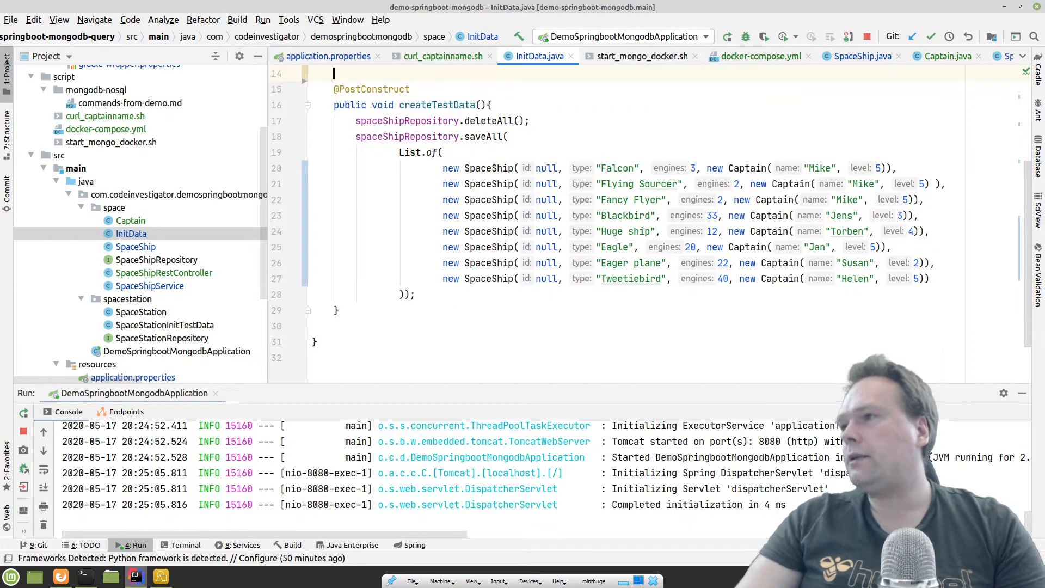
drag(336, 88, 357, 277)
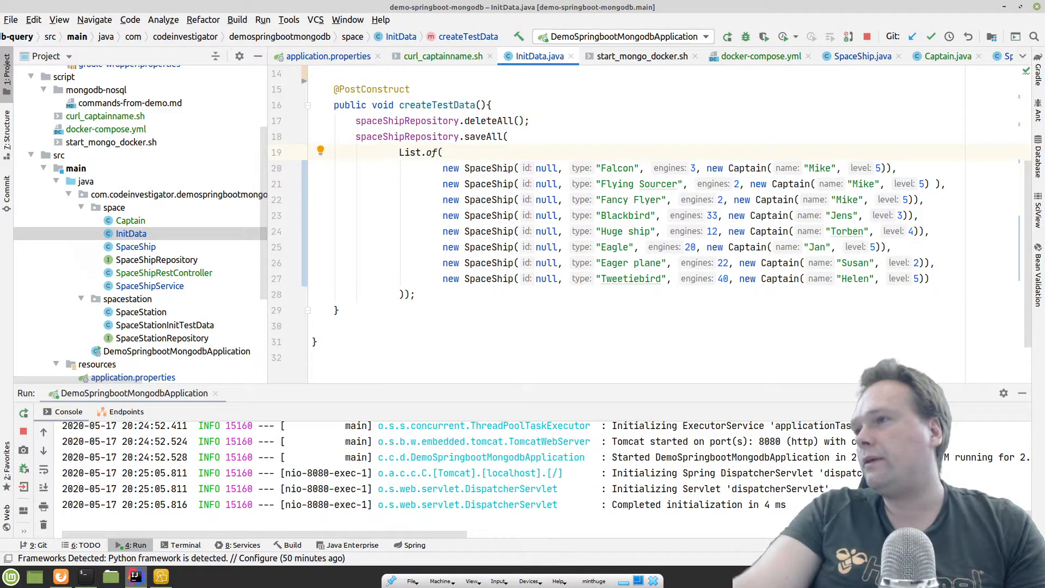
double_click(481, 137)
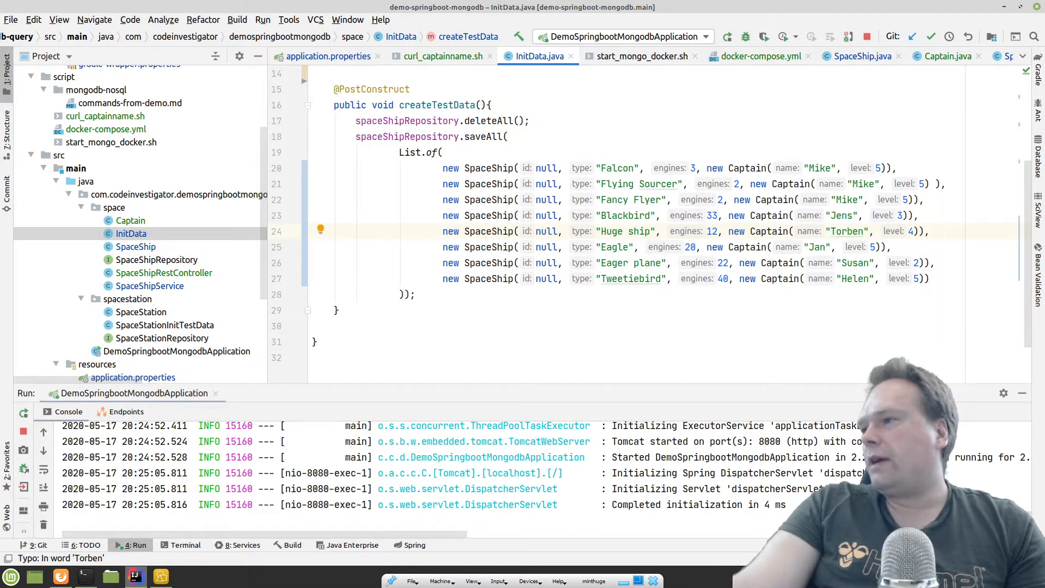
double_click(855, 262)
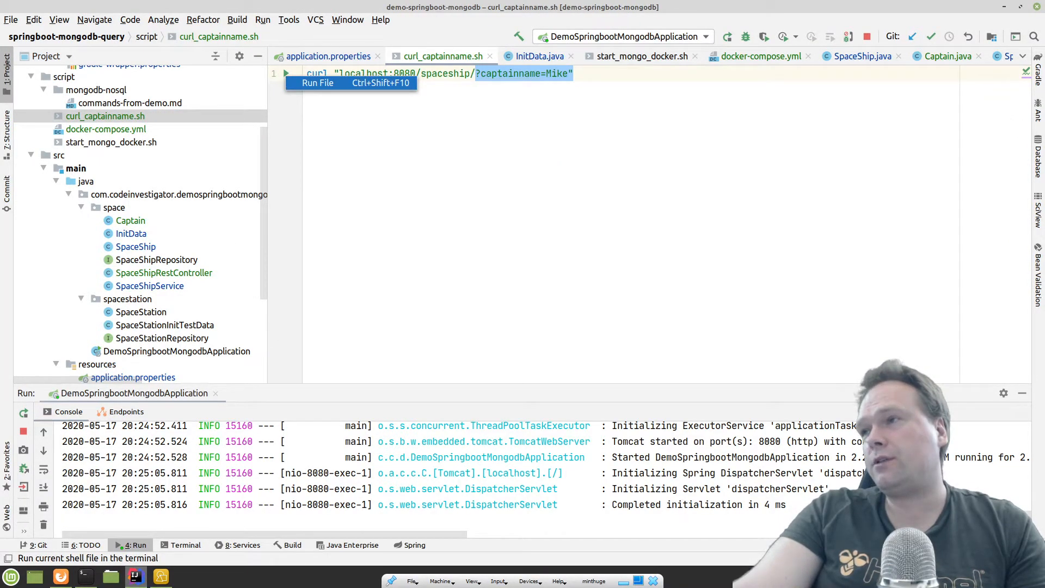
Run curl_captainname.sh and inspect Mike's three JSON spaceships: Falcon, Flying Sourcer, Fancy Flyer
click(317, 82)
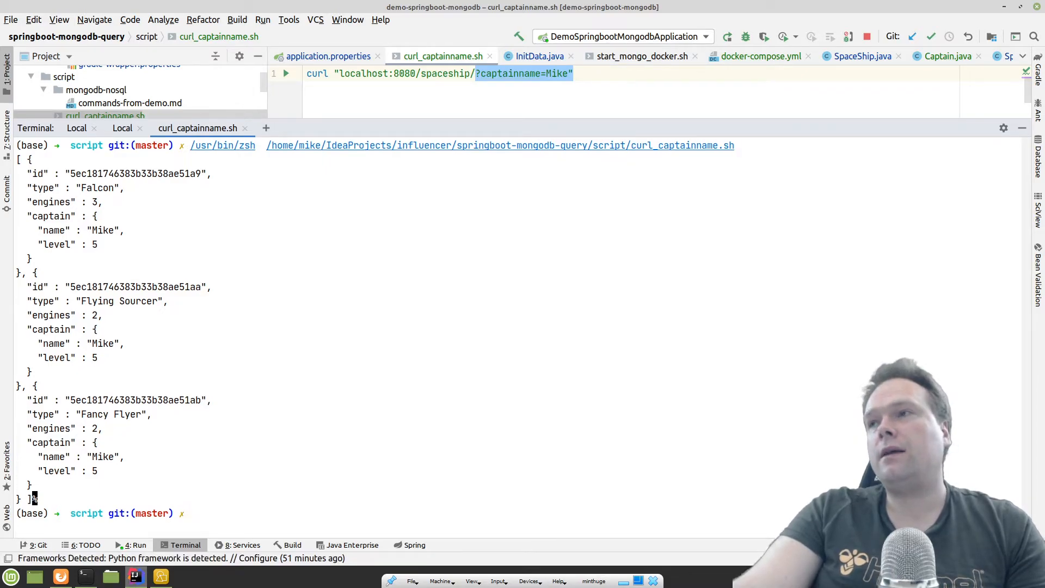
double_click(97, 187)
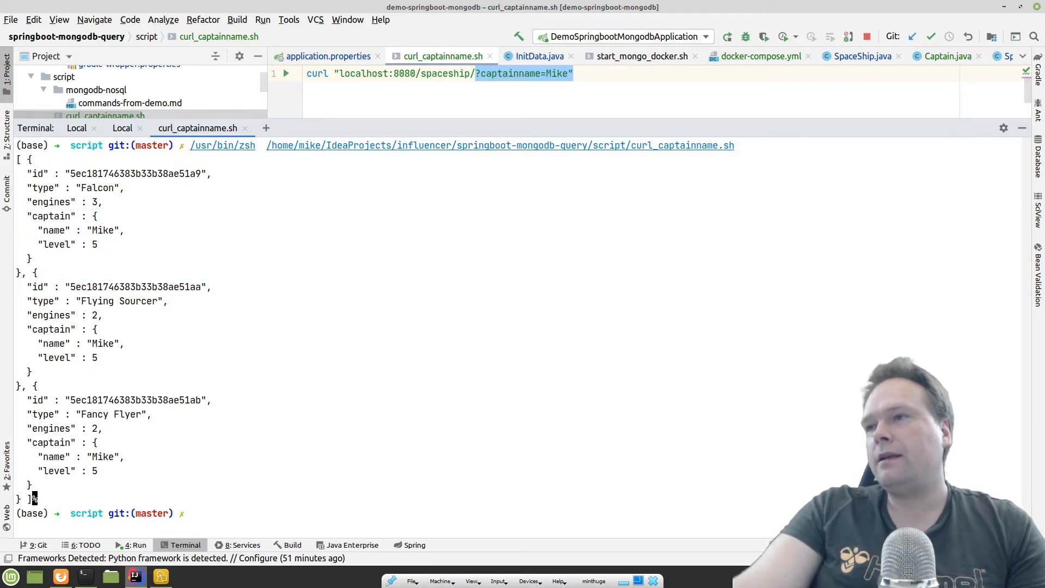
double_click(41, 300)
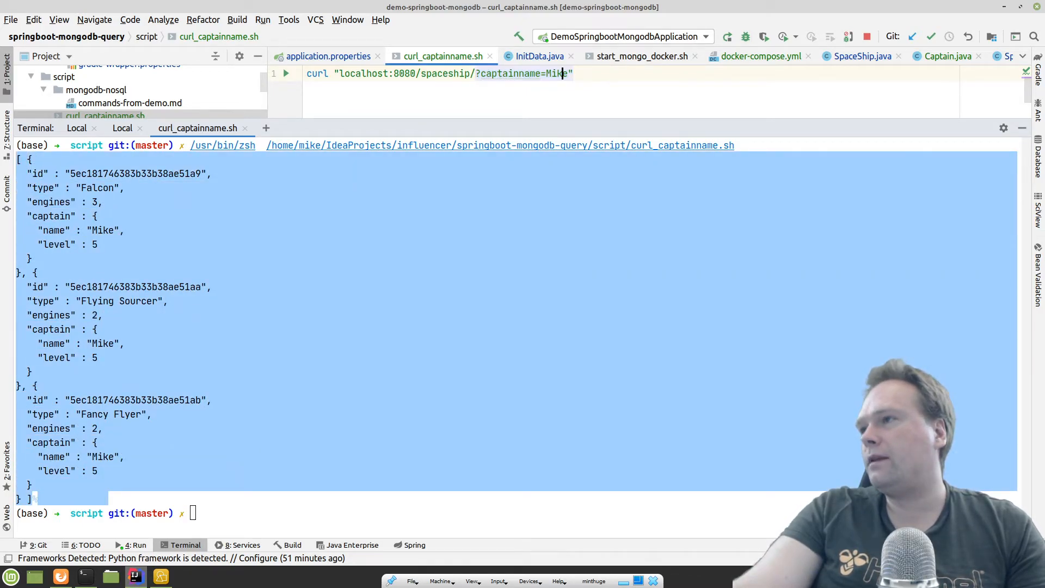
Set the curl captain to Jan and run it, then replace Jan with Susan
text(Jan)
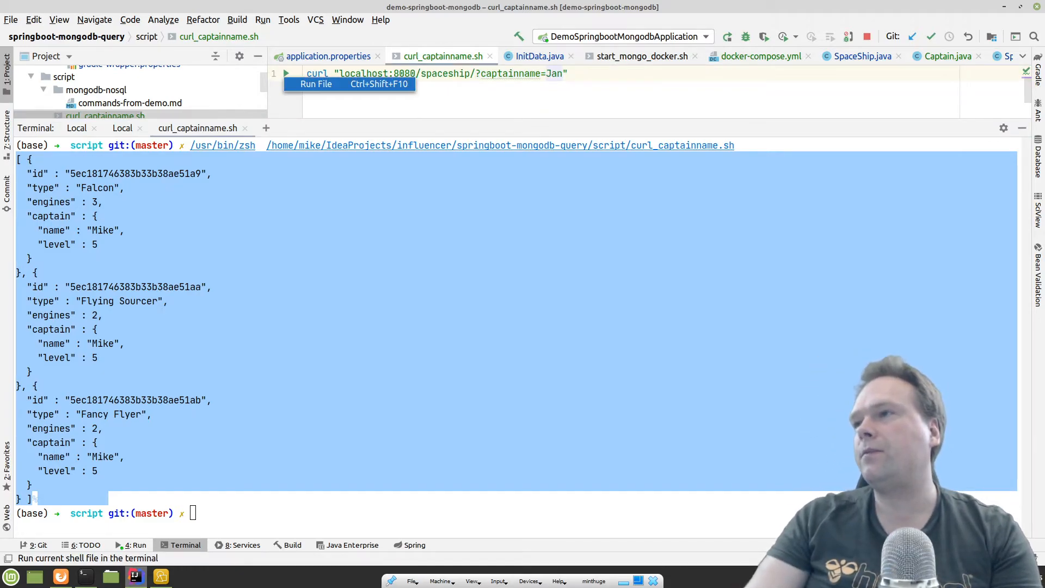
click(316, 84)
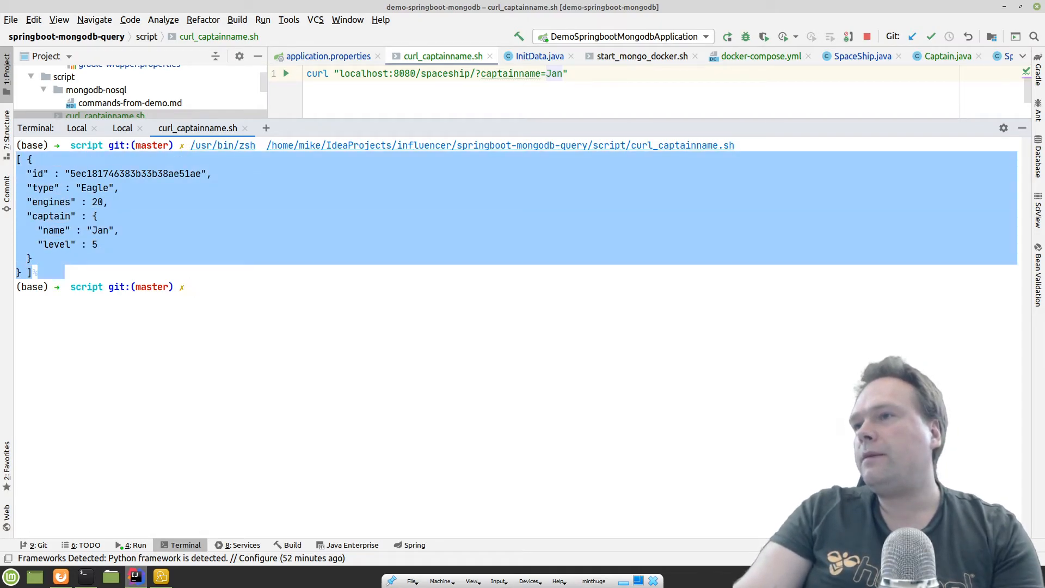
double_click(100, 230)
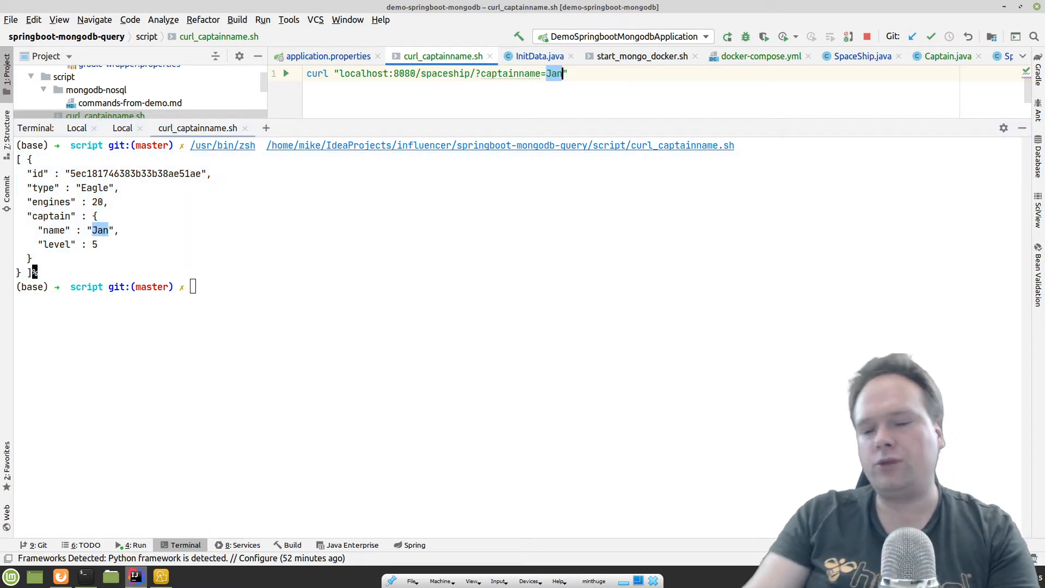
text(Sudan)
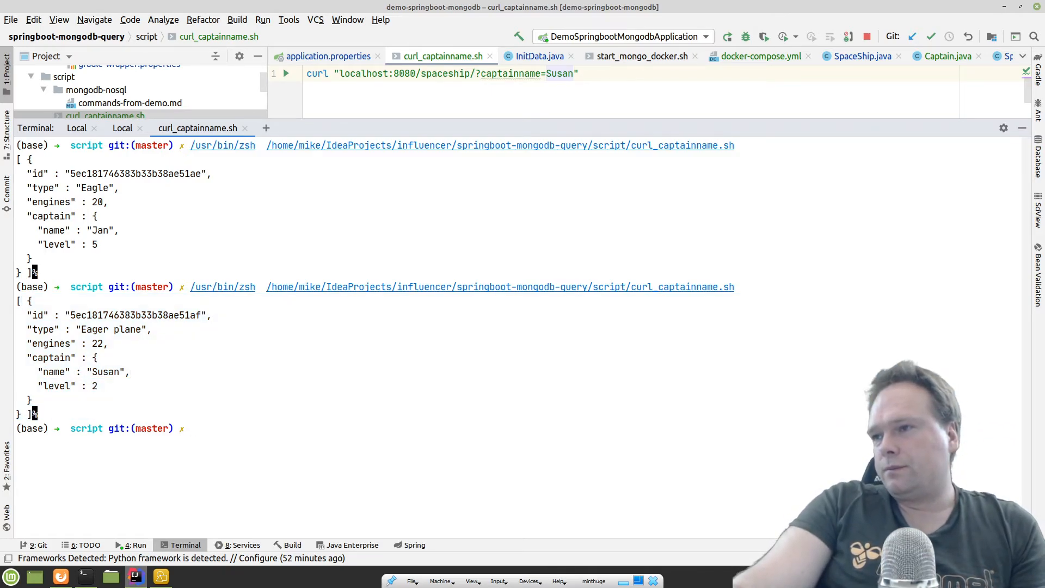
Replace Susan with Helen as the captain name in curl_captainname.sh
double_click(561, 73)
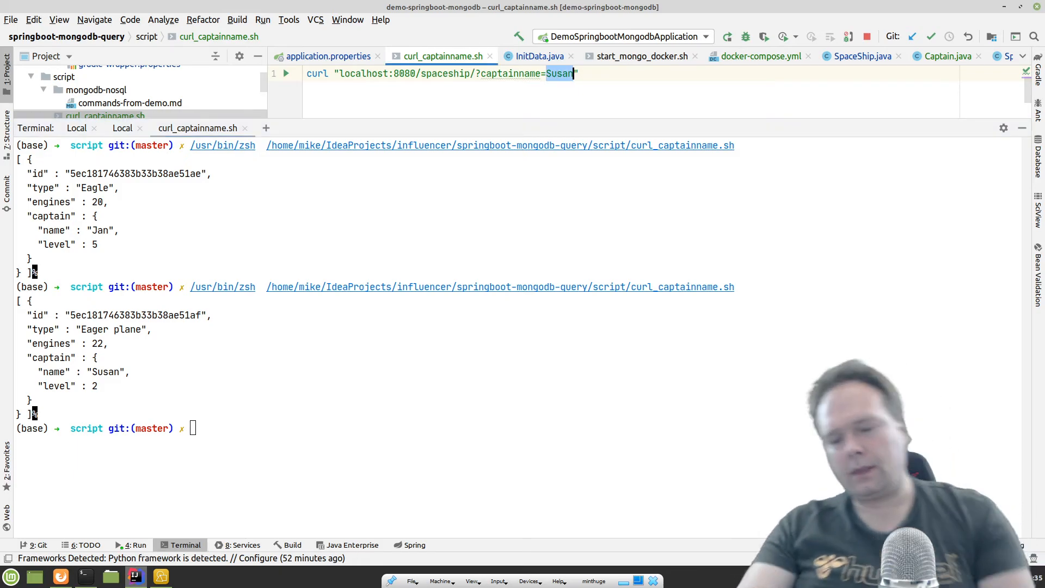
text(Helen)
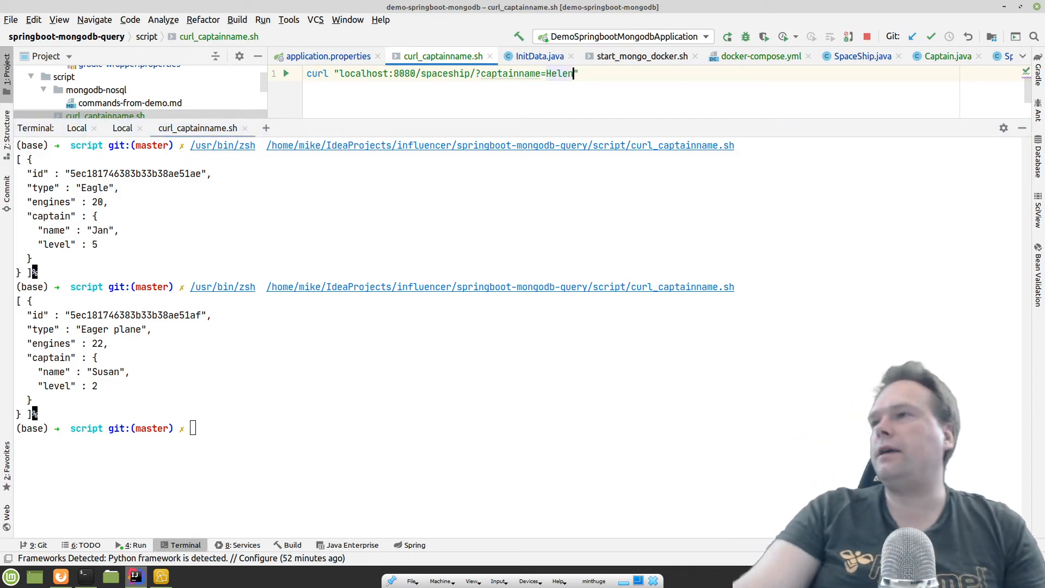